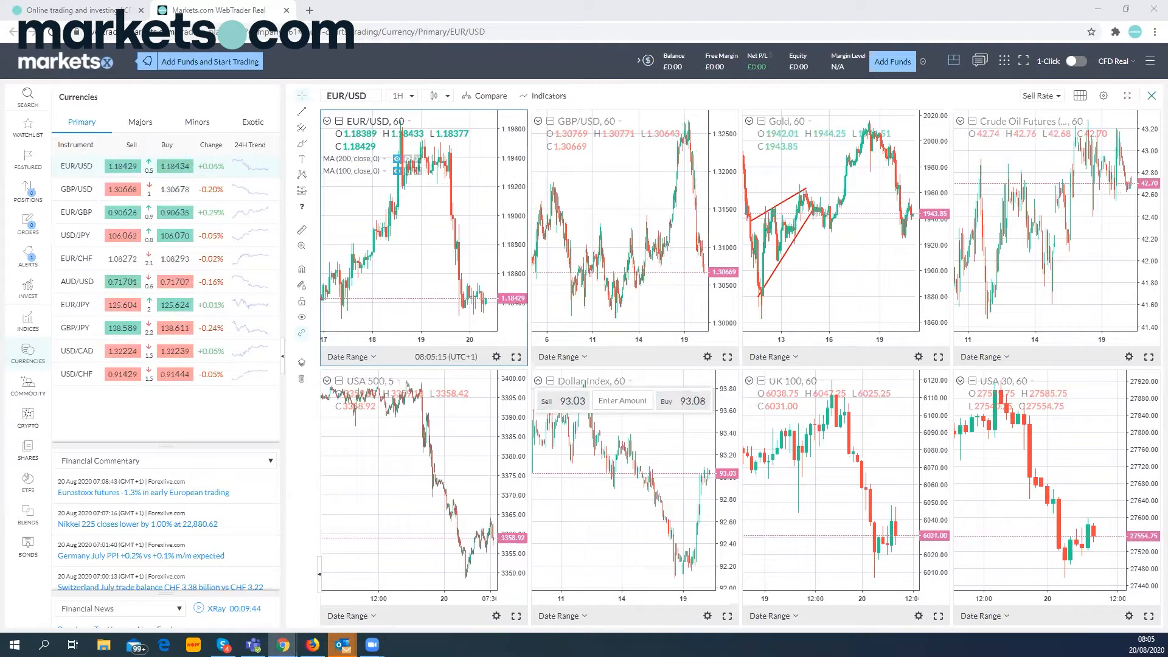
{"action": "mouse_move", "coordinate": [619, 512]}
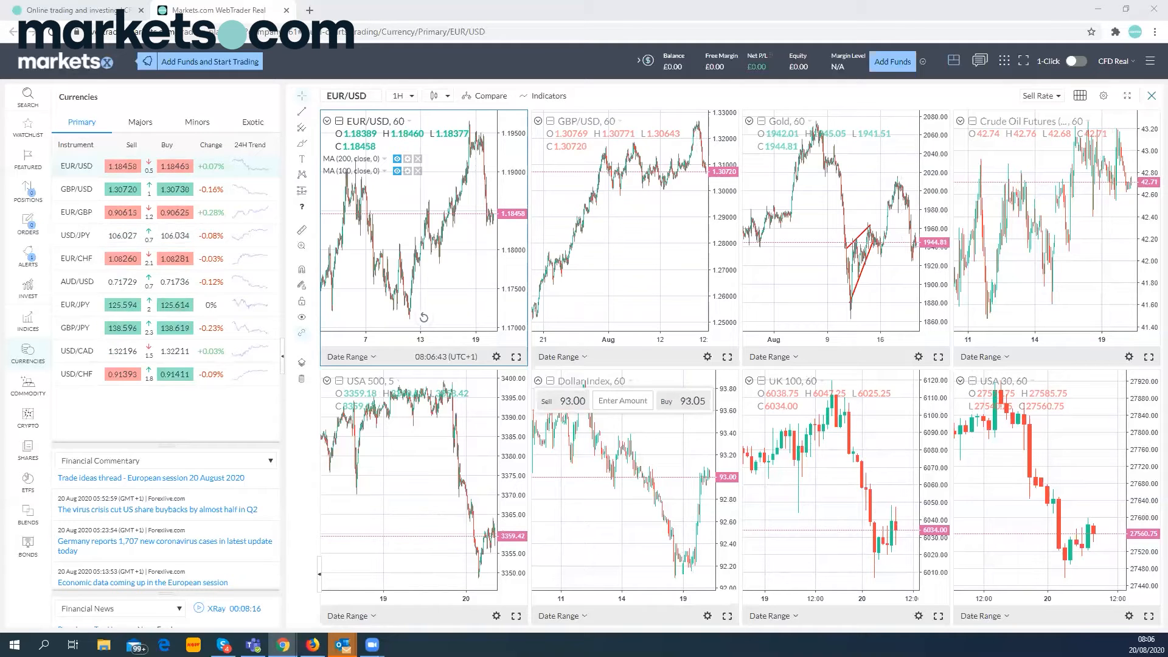
{"action": "mouse_move", "coordinate": [1027, 416]}
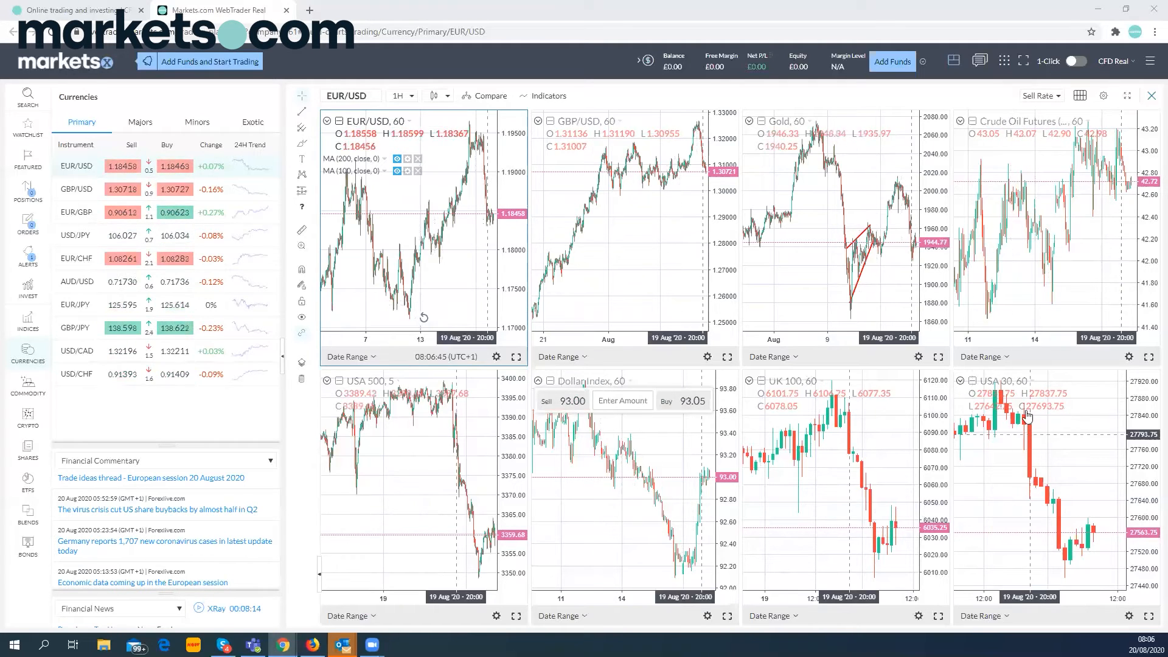